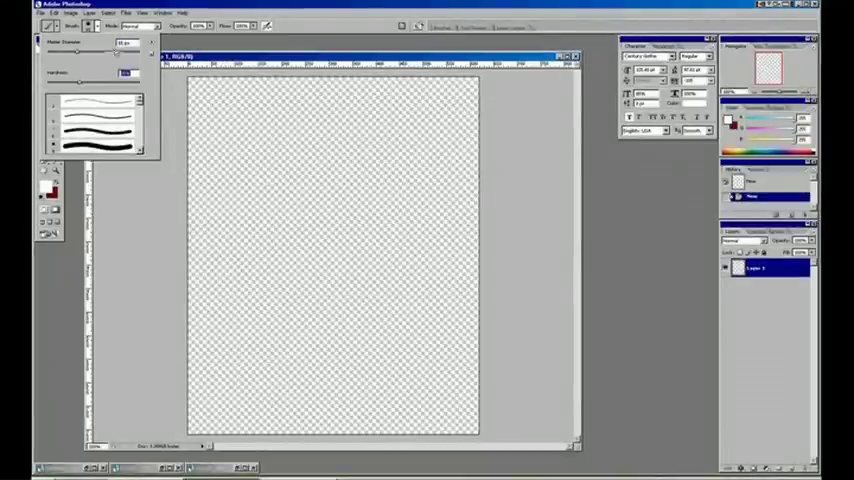
Pick a gray foreground colour and paint thick soft strokes into a dense blotch.
drag(205, 255, 295, 230)
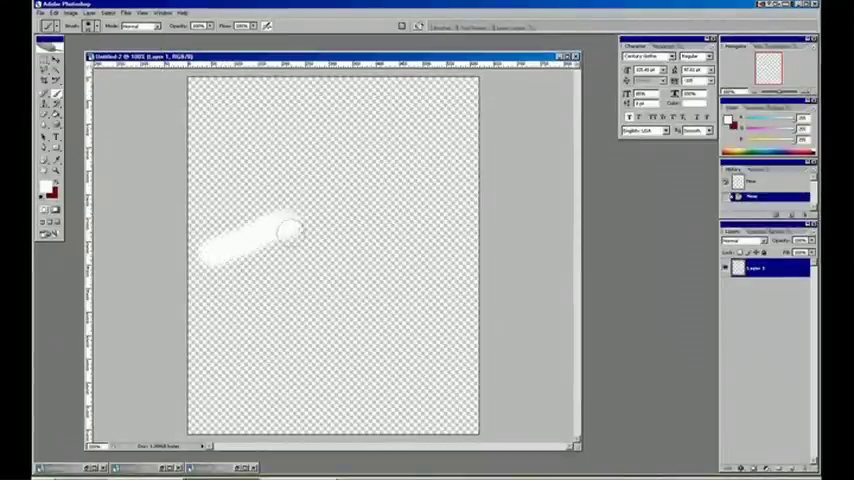
click(46, 186)
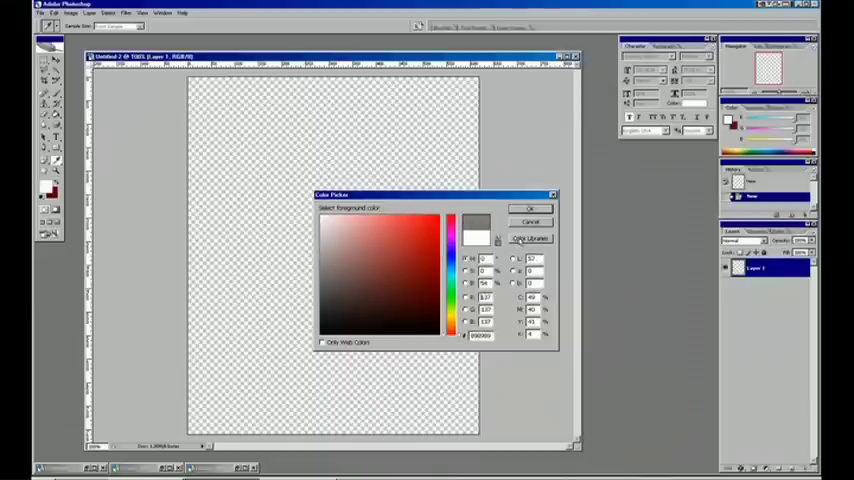
click(530, 208)
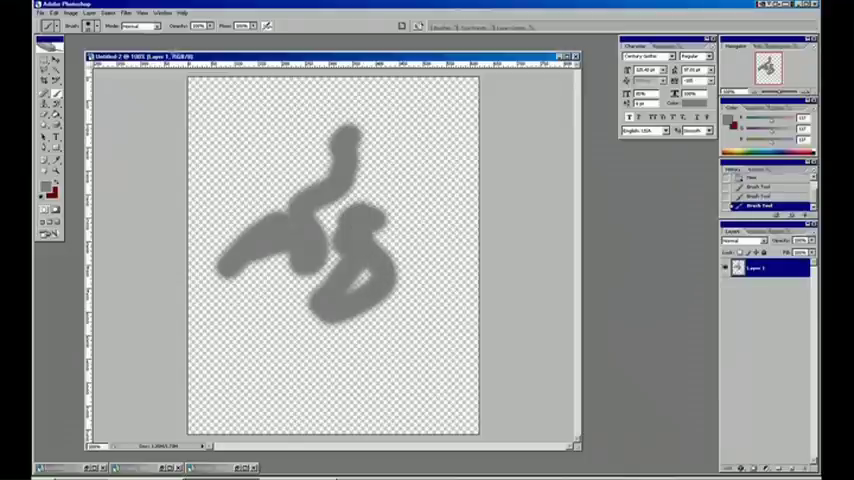
click(100, 26)
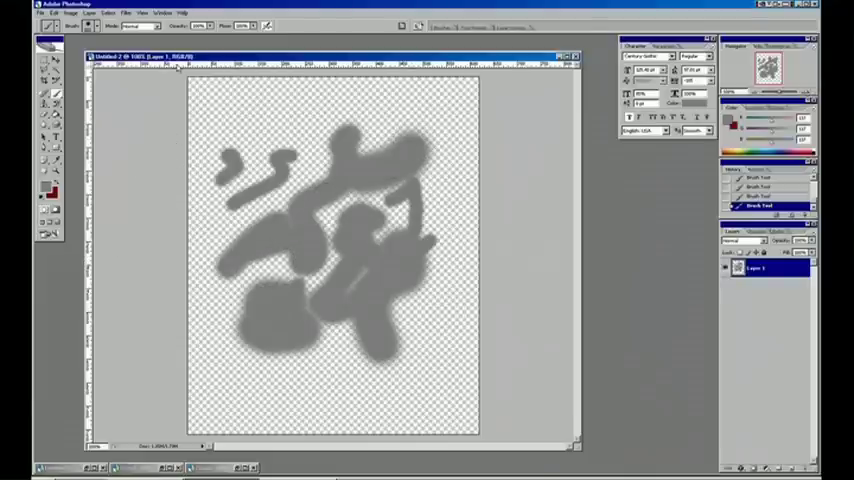
Apply a Sine Wave distortion with minimum wavelength 35 to the gray strokes.
click(127, 12)
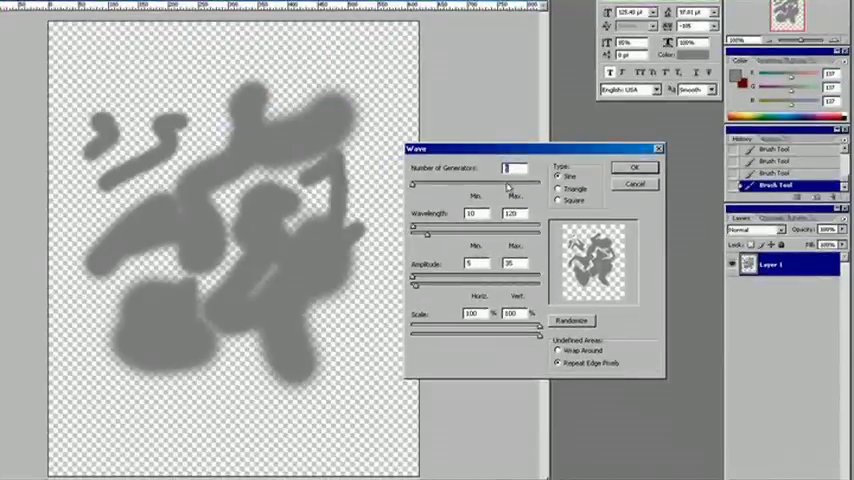
mouse_move(502, 194)
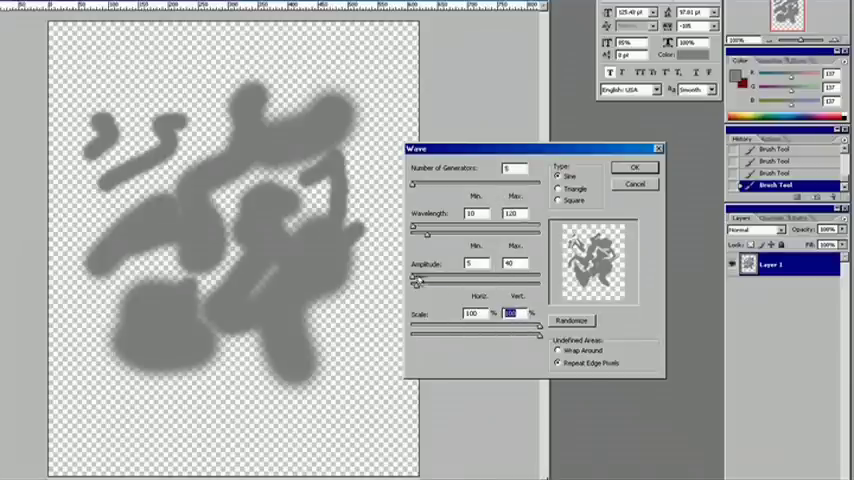
drag(414, 228, 424, 228)
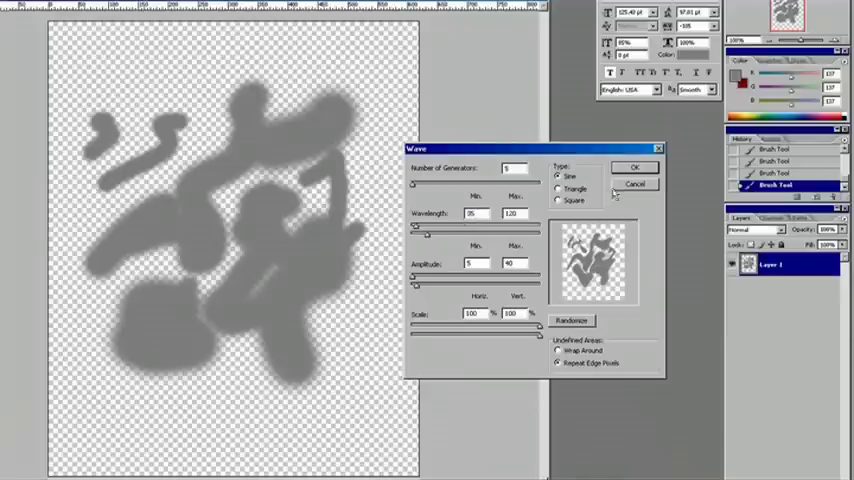
click(560, 201)
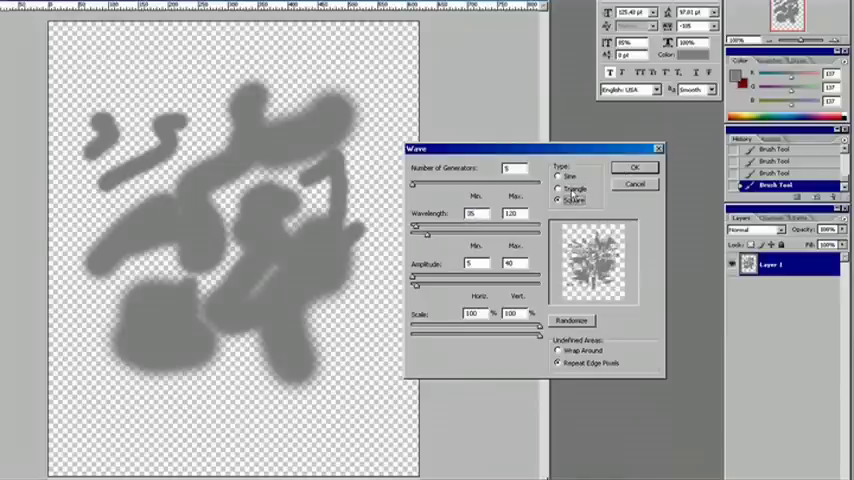
click(559, 177)
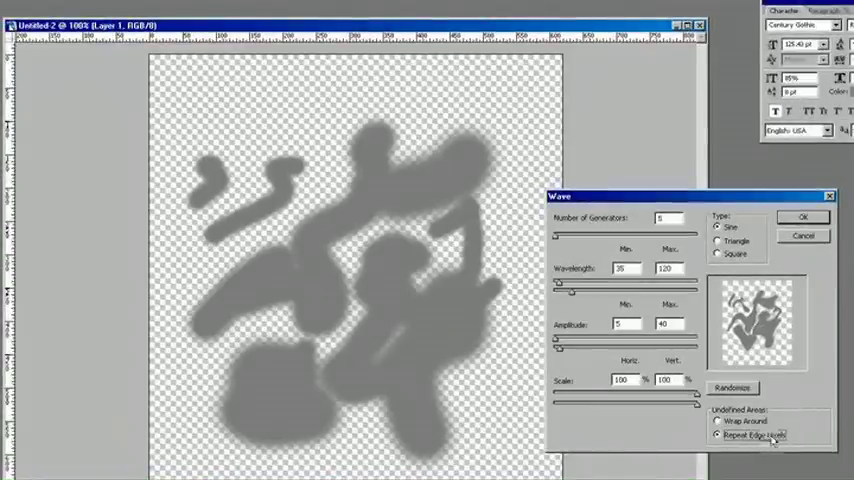
click(803, 217)
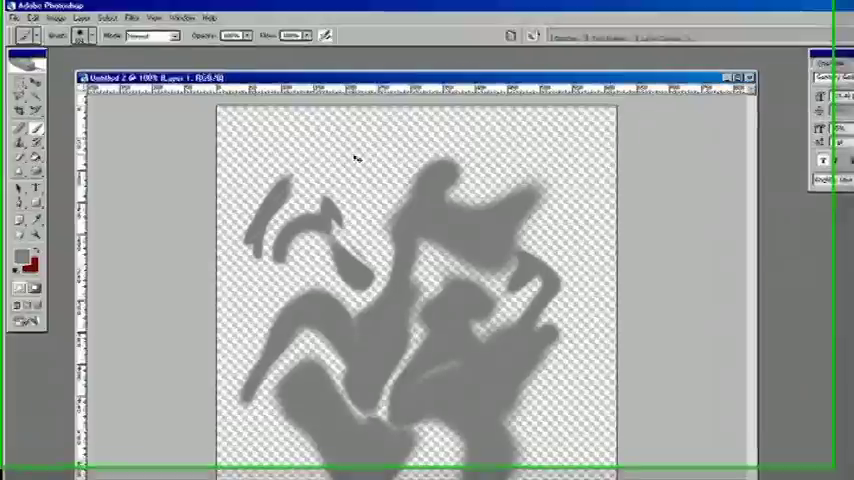
Run the Wave filter again on the strokes for tighter swirls.
click(134, 18)
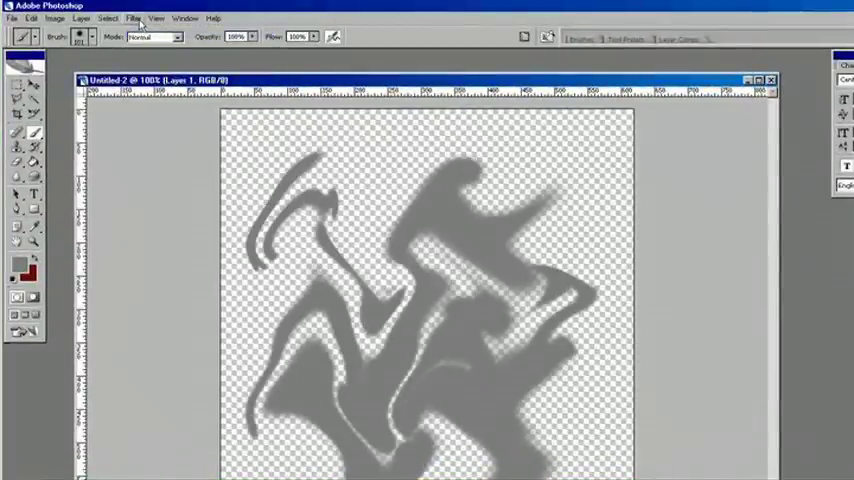
click(133, 18)
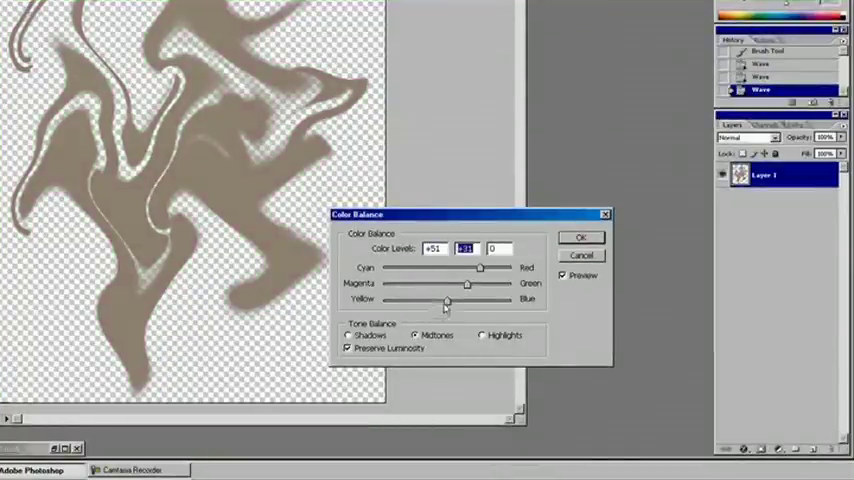
Apply Color Balance, shifting the midtone and shadow sliders to tint the swirls green.
drag(447, 302, 485, 302)
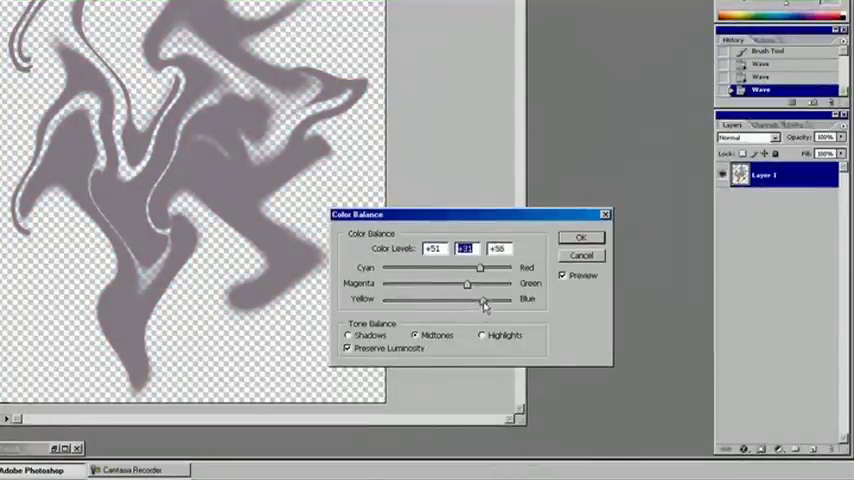
click(348, 335)
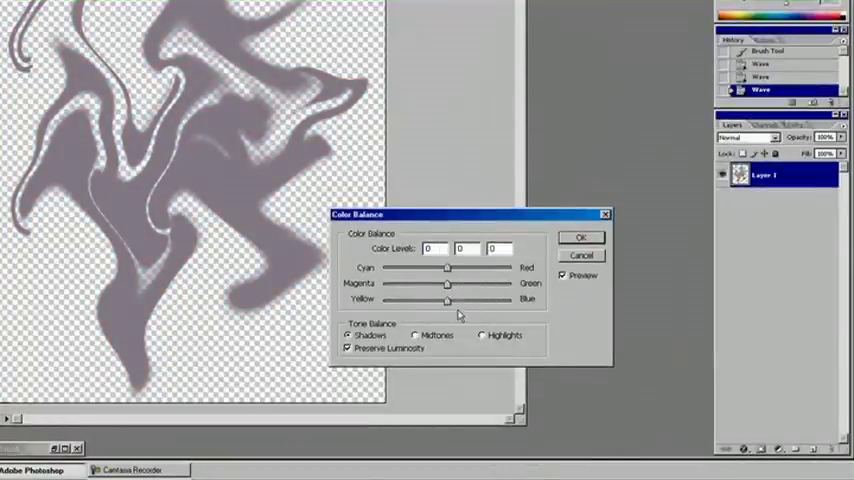
drag(447, 283, 500, 283)
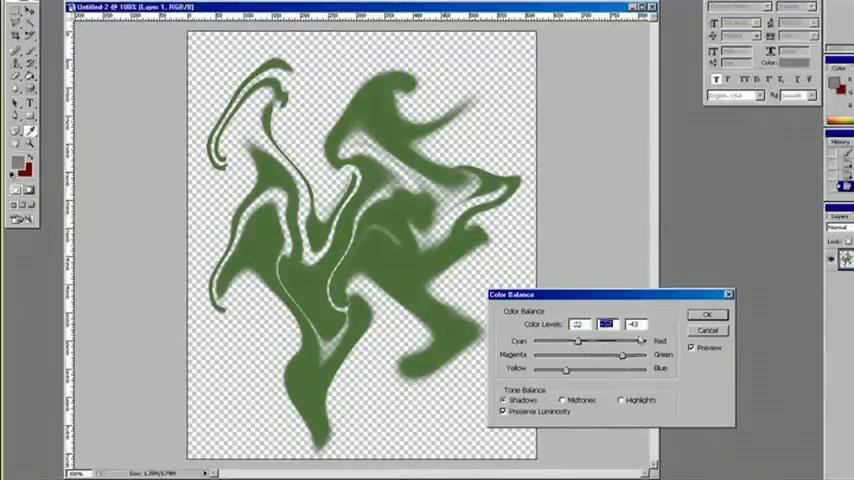
click(708, 314)
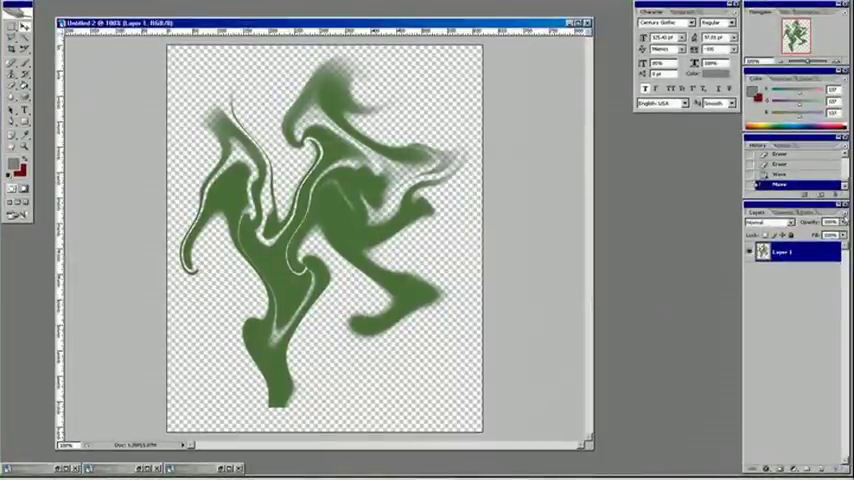
Duplicate the green smoke layer and set the copy's blend mode to Screen.
click(843, 212)
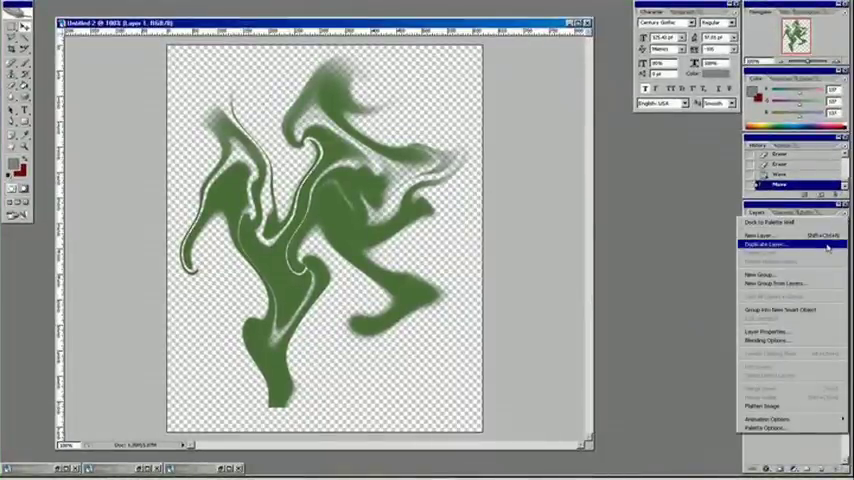
click(767, 244)
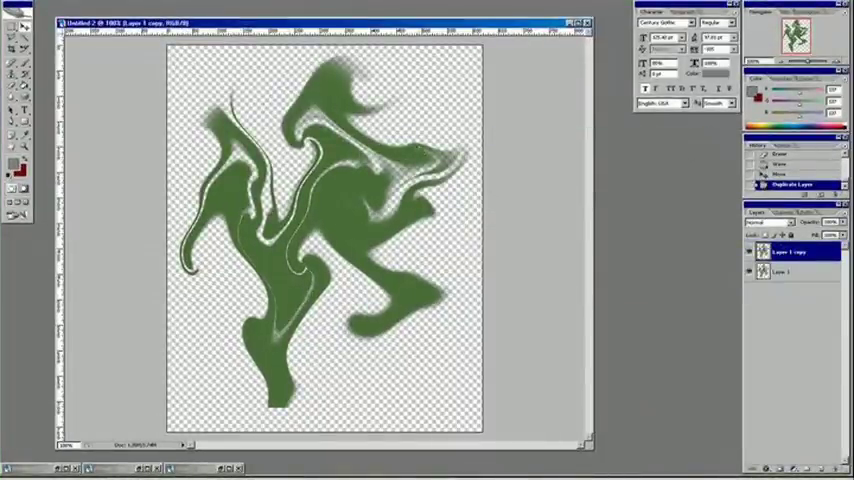
click(768, 222)
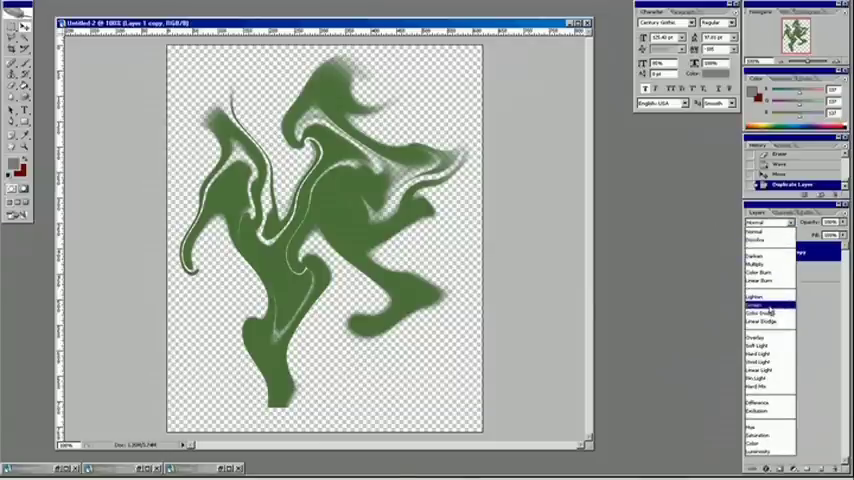
click(762, 304)
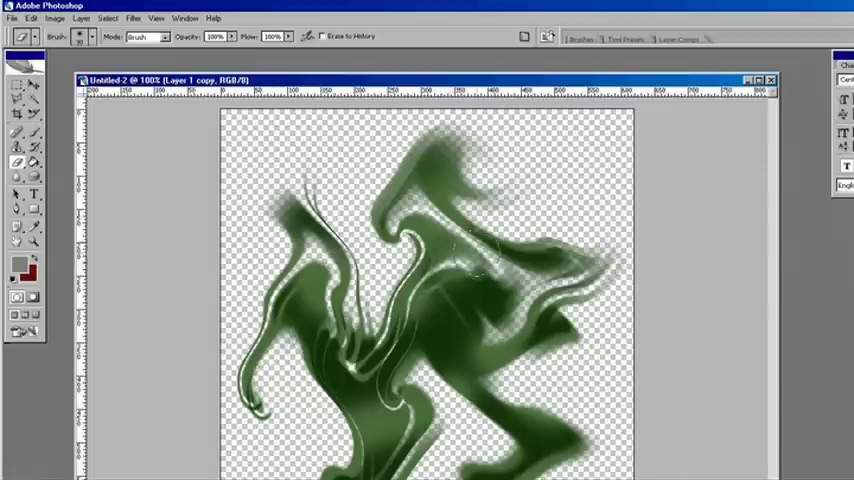
Erase faded patches from the smoke, then start Image > Mode > Grayscale.
click(133, 18)
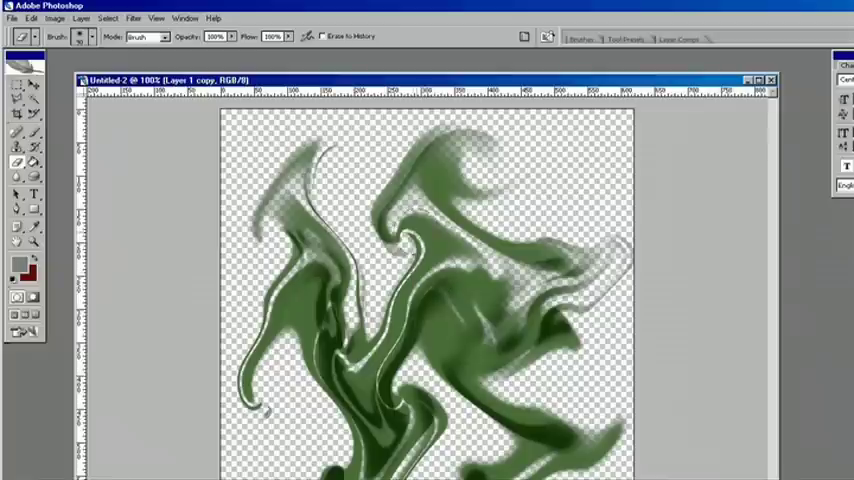
click(54, 18)
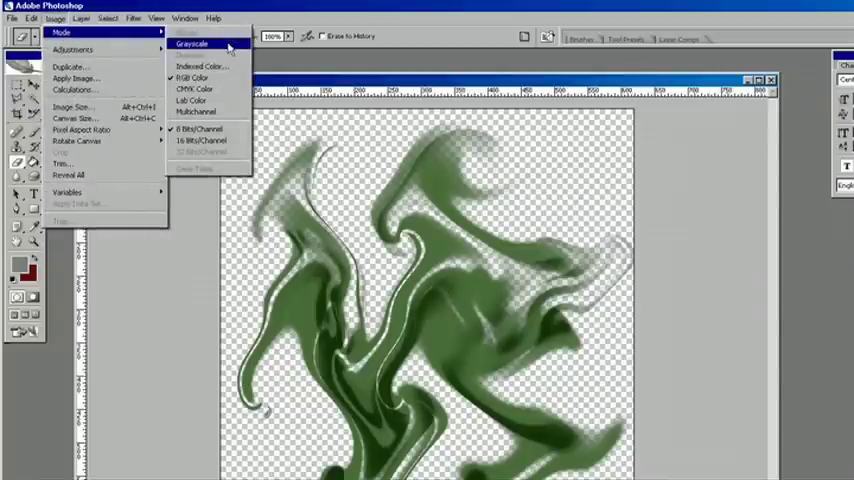
click(190, 44)
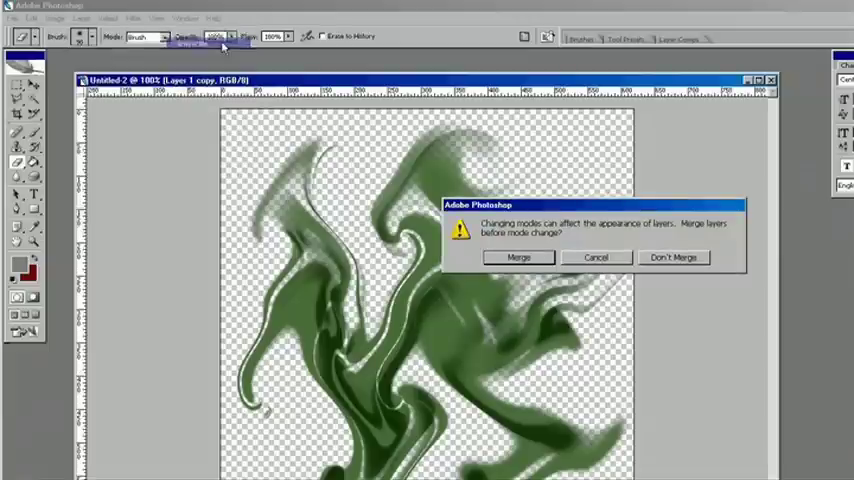